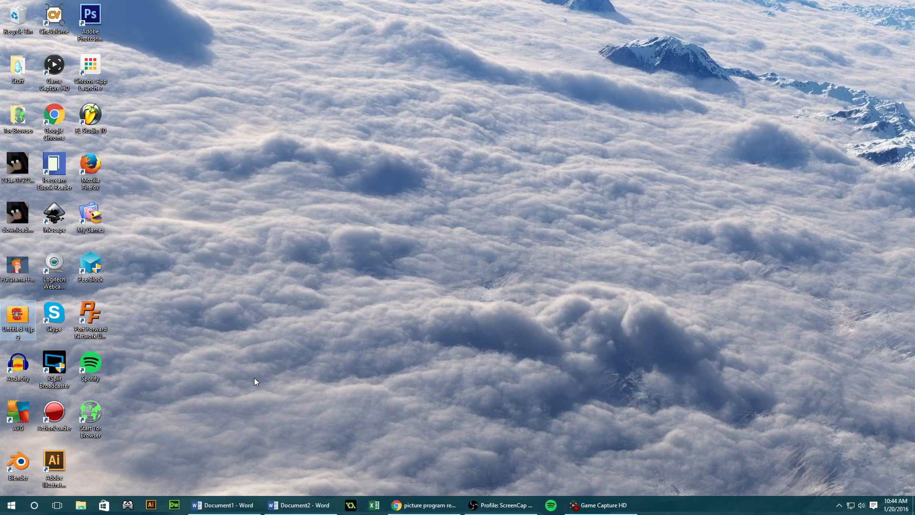
{"action": "mouse_move", "coordinate": [286, 214]}
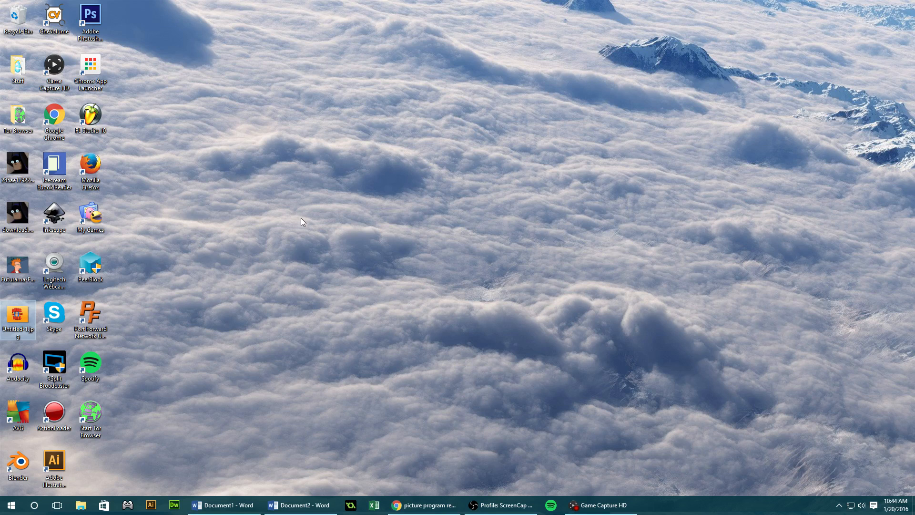
- Launch the Xbox app from the Start menu's Play and explore tiles
{"action": "left_click", "coordinate": [10, 505]}
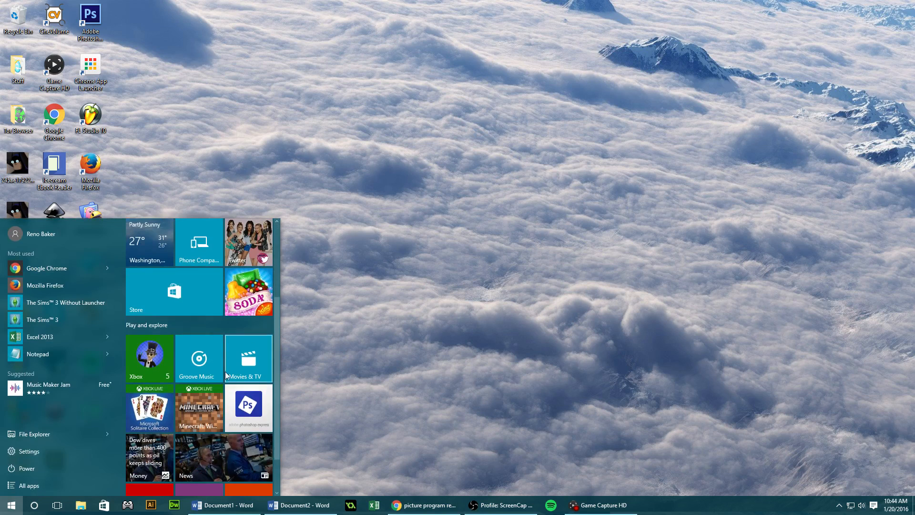
{"action": "left_click", "coordinate": [148, 358]}
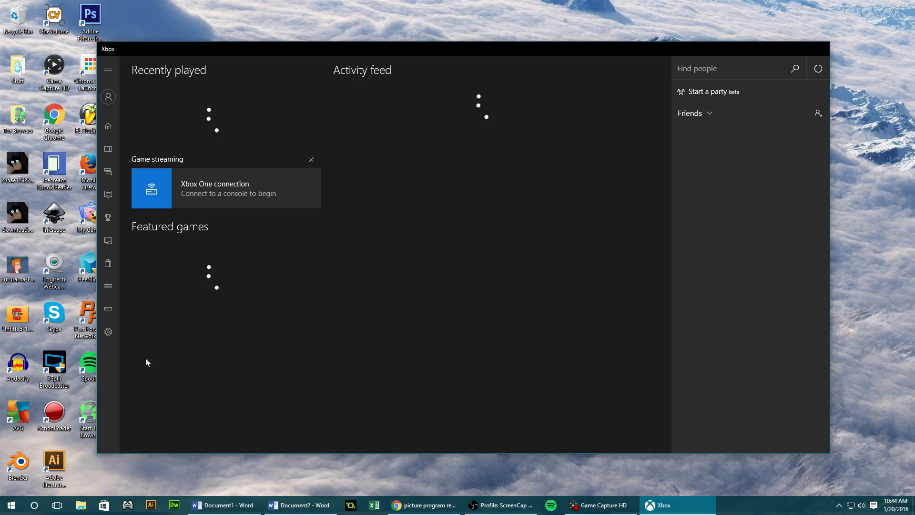
- Start Xbox One game streaming without a controller, showing the Black Ops III emblem editor
{"action": "left_click", "coordinate": [225, 188]}
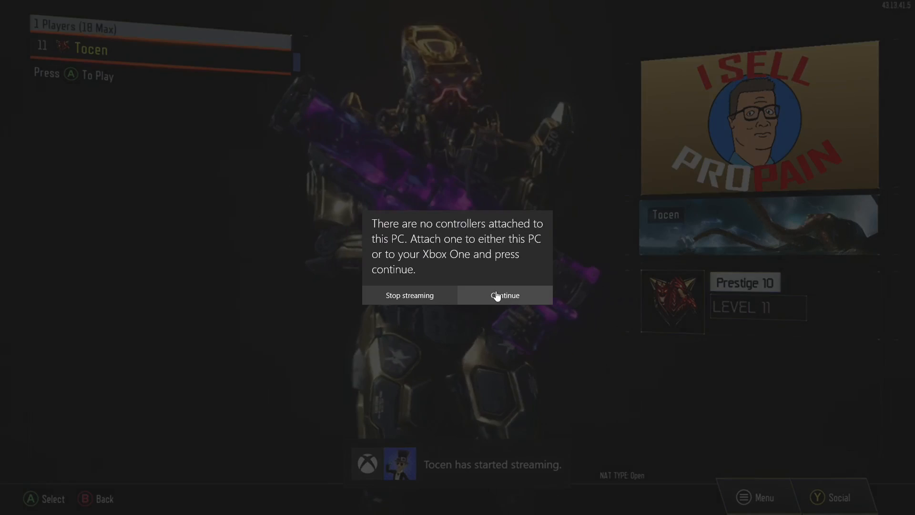
{"action": "left_click", "coordinate": [503, 295]}
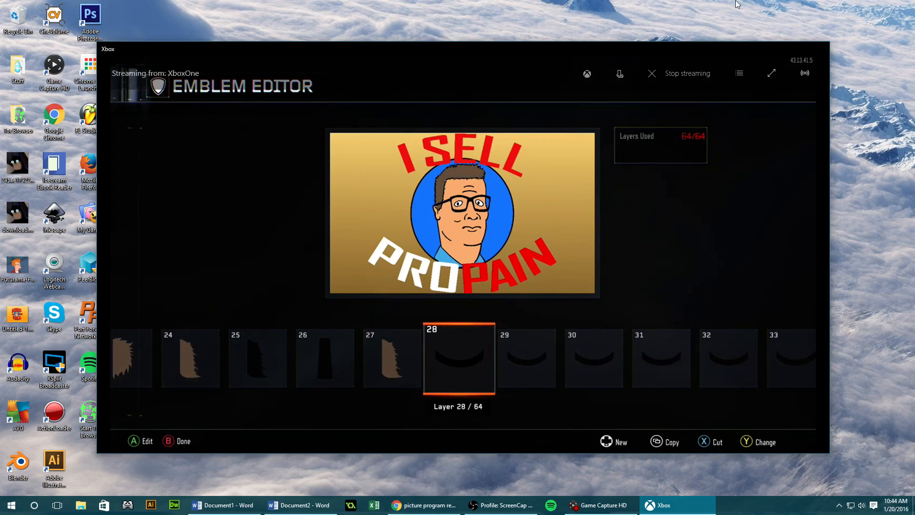
{"action": "mouse_move", "coordinate": [105, 326]}
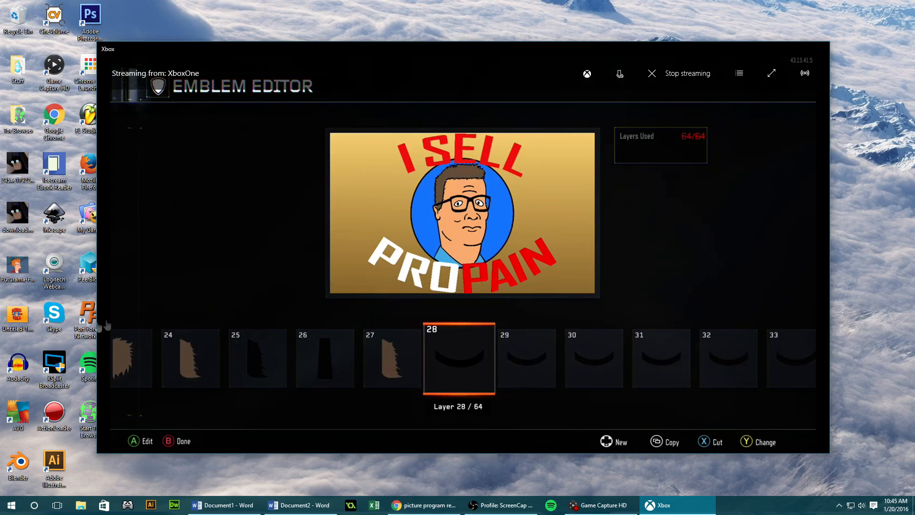